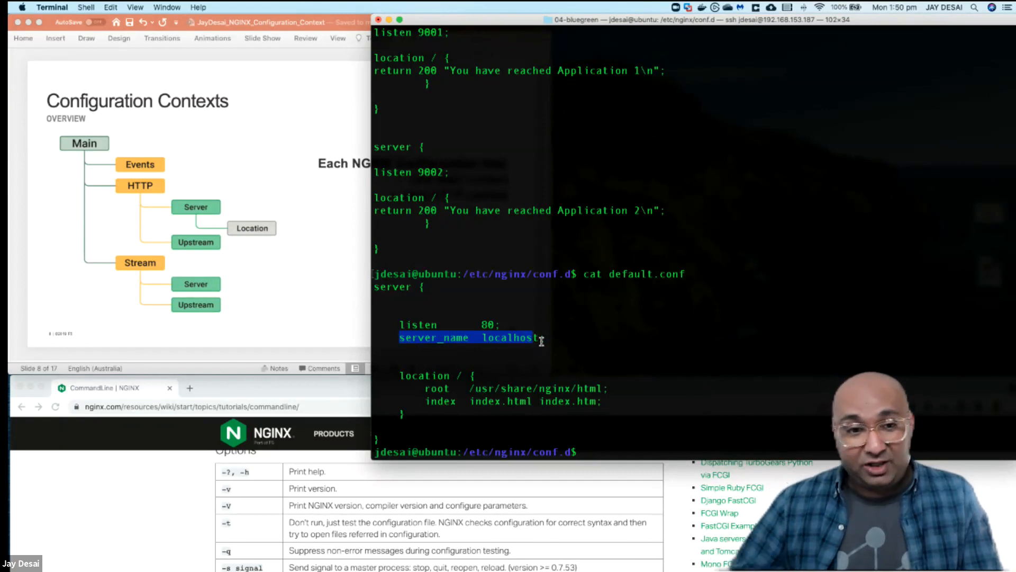
{"action": "type", "text": "cat web.conf"}
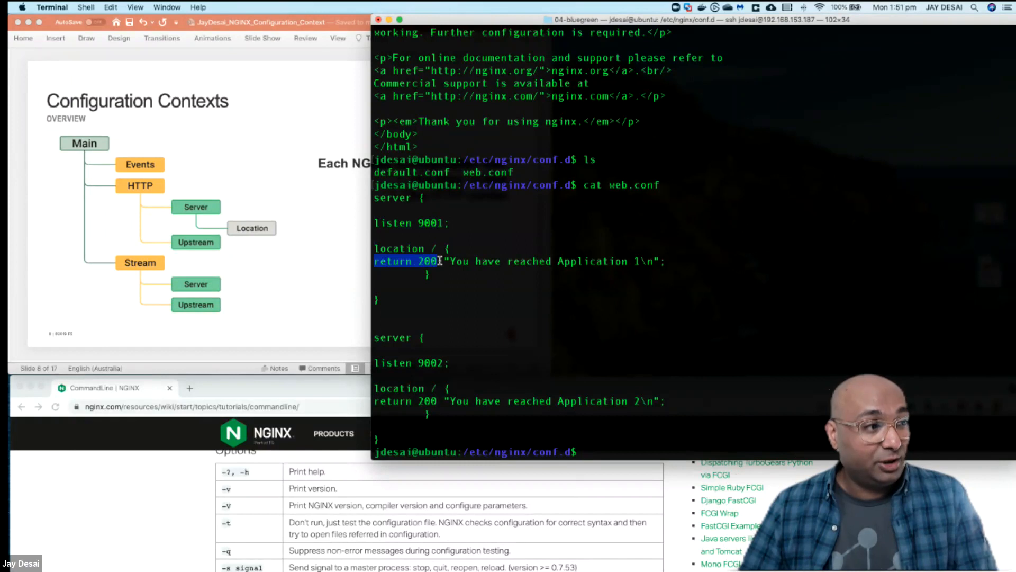